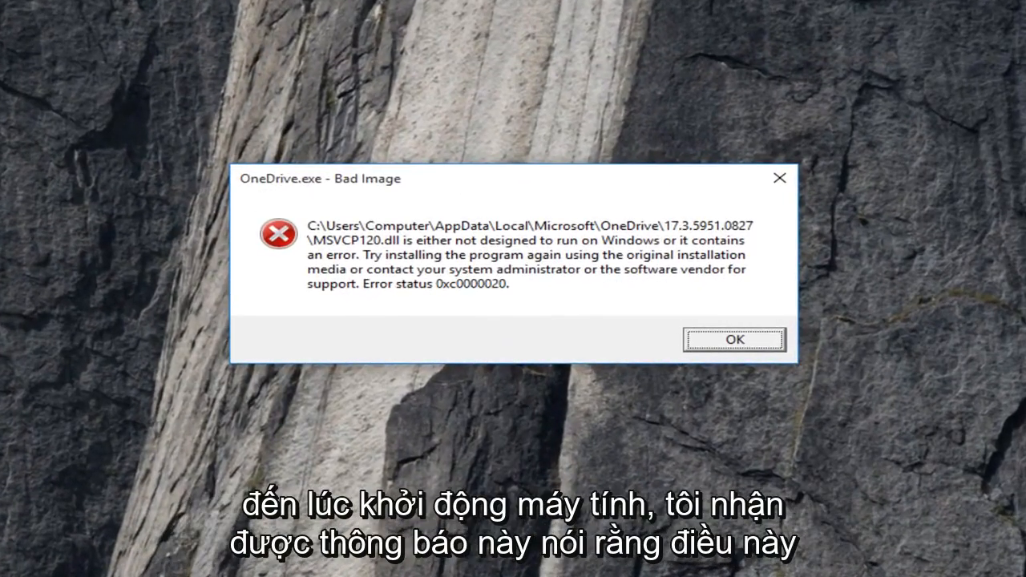
mouse_move(514, 244)
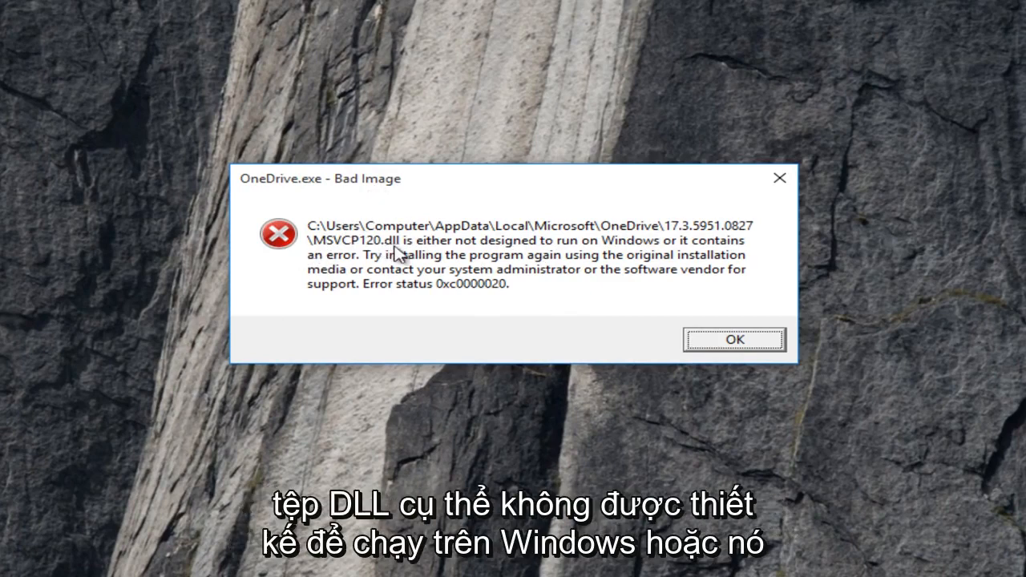
mouse_move(527, 252)
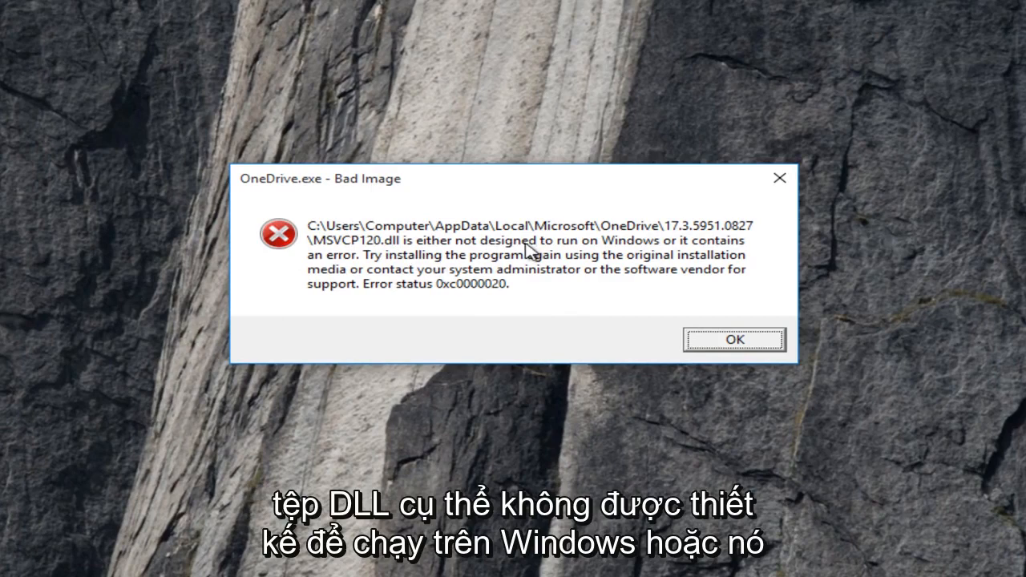
mouse_move(353, 275)
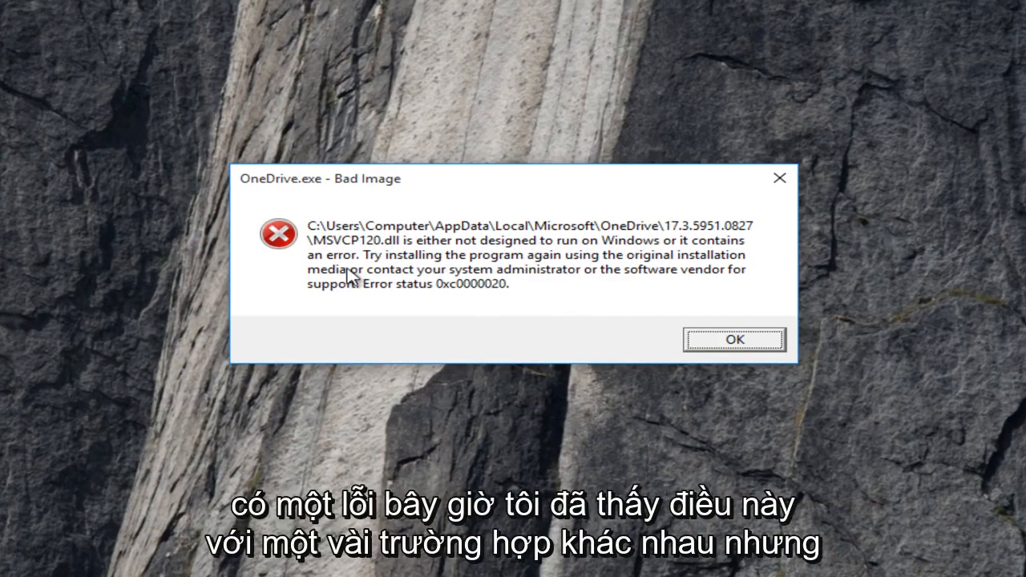
mouse_move(366, 260)
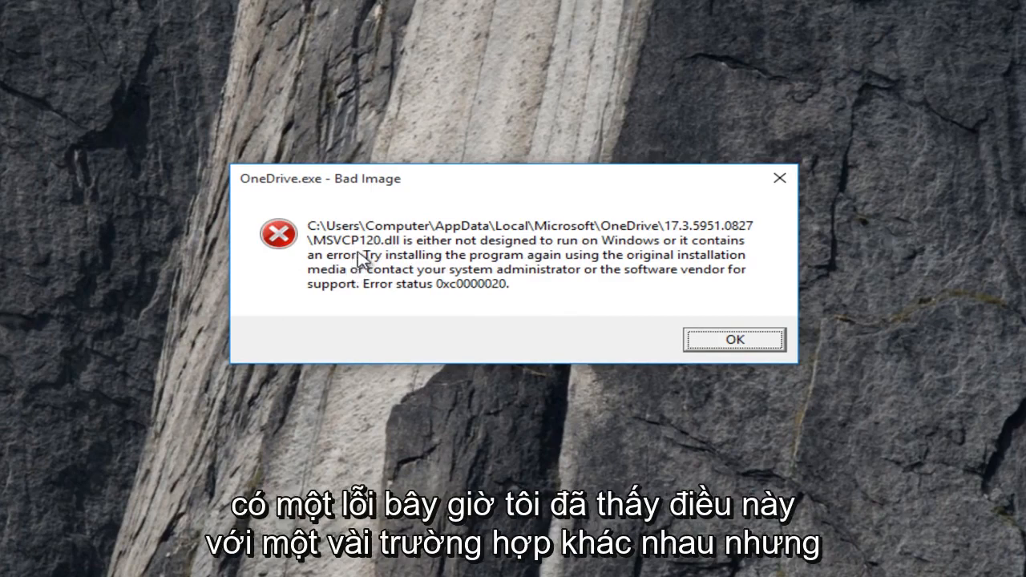
mouse_move(42, 297)
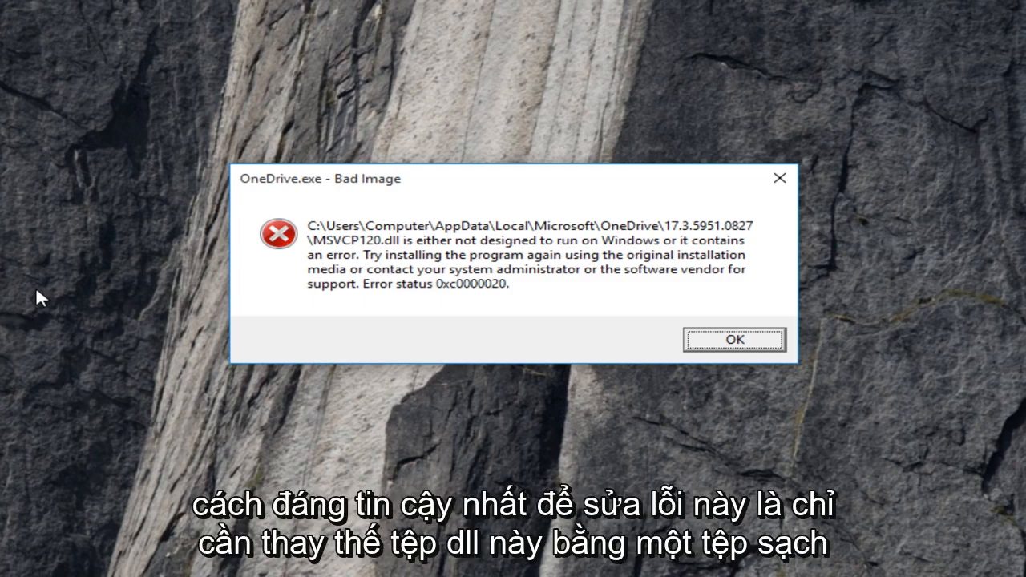
mouse_move(72, 298)
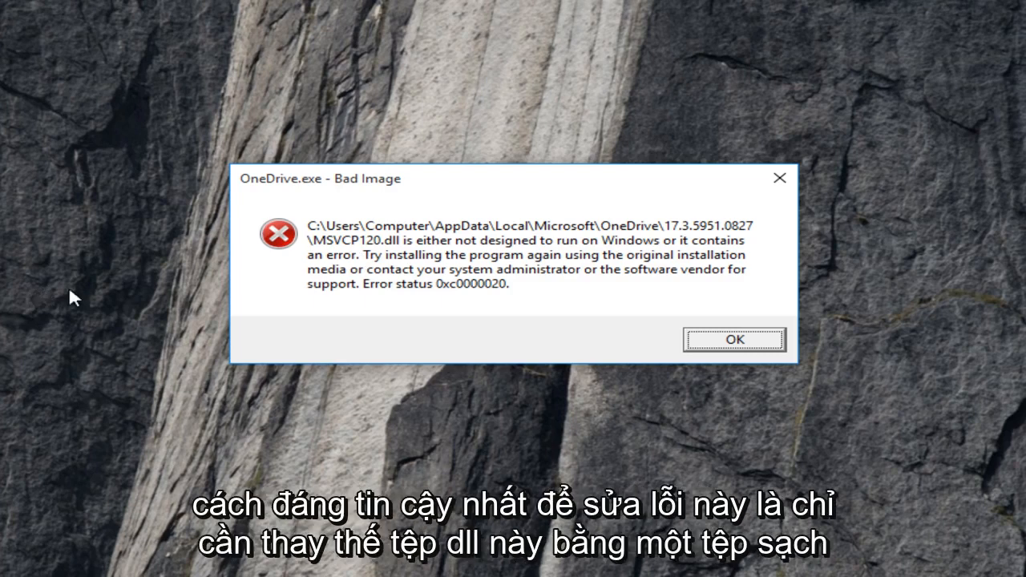
mouse_move(409, 247)
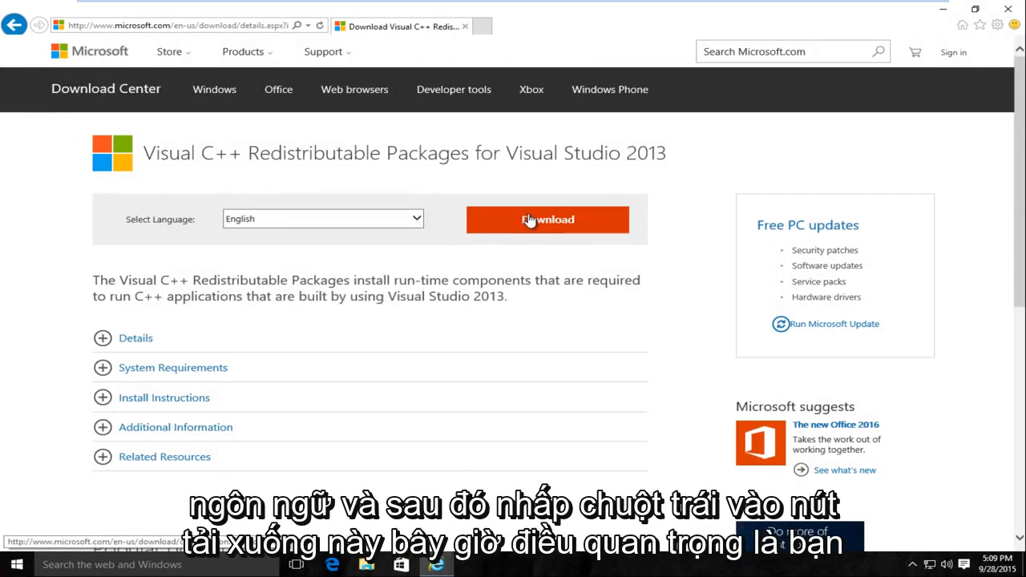
Start the download of the Visual C++ 2013 Redistributable Packages with English selected.
left_click(548, 220)
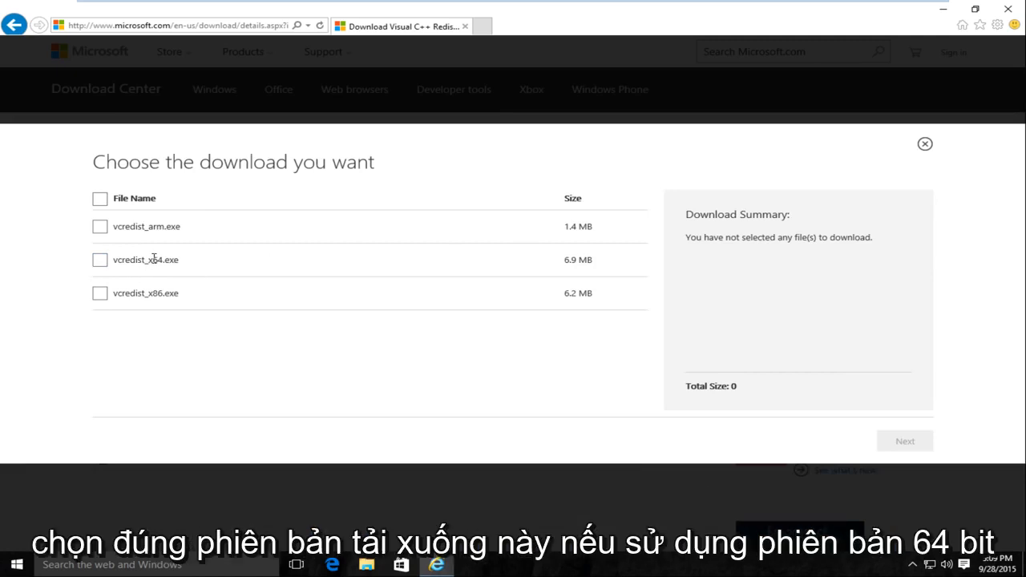
Choose the 32-bit vcredist_x86.exe package from the file list and proceed to download it.
double_click(157, 259)
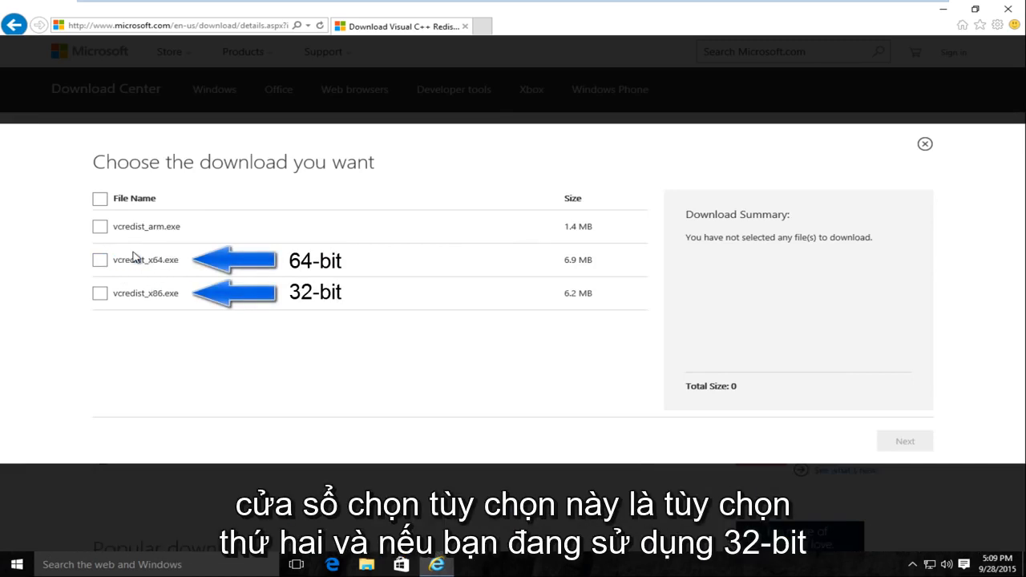
double_click(146, 292)
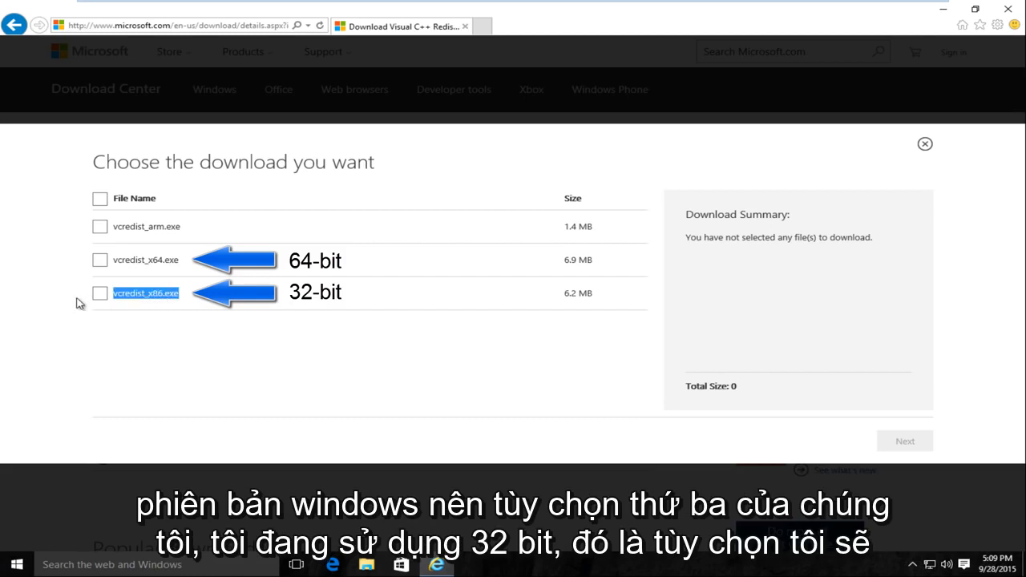
left_click(99, 291)
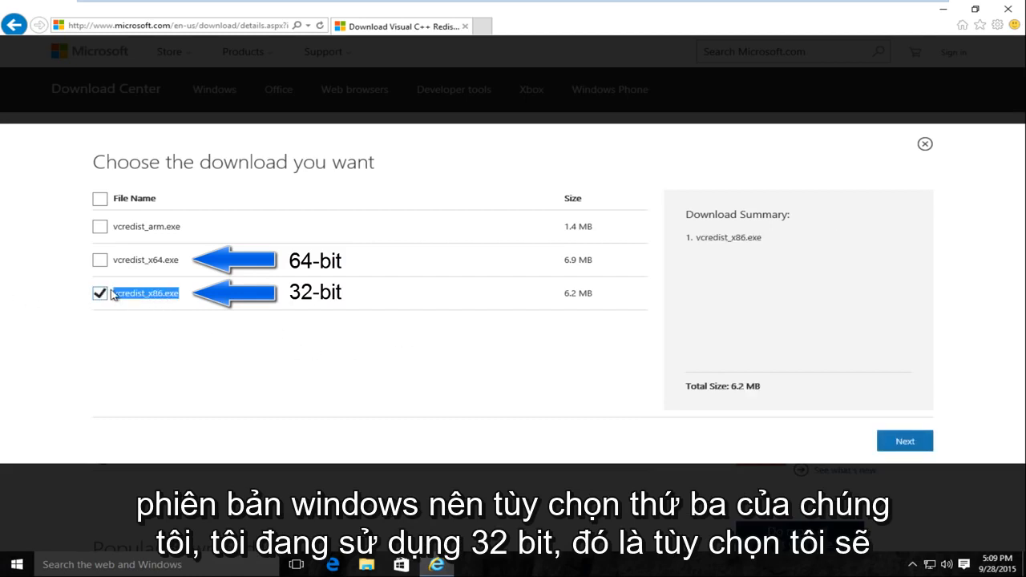
mouse_move(904, 441)
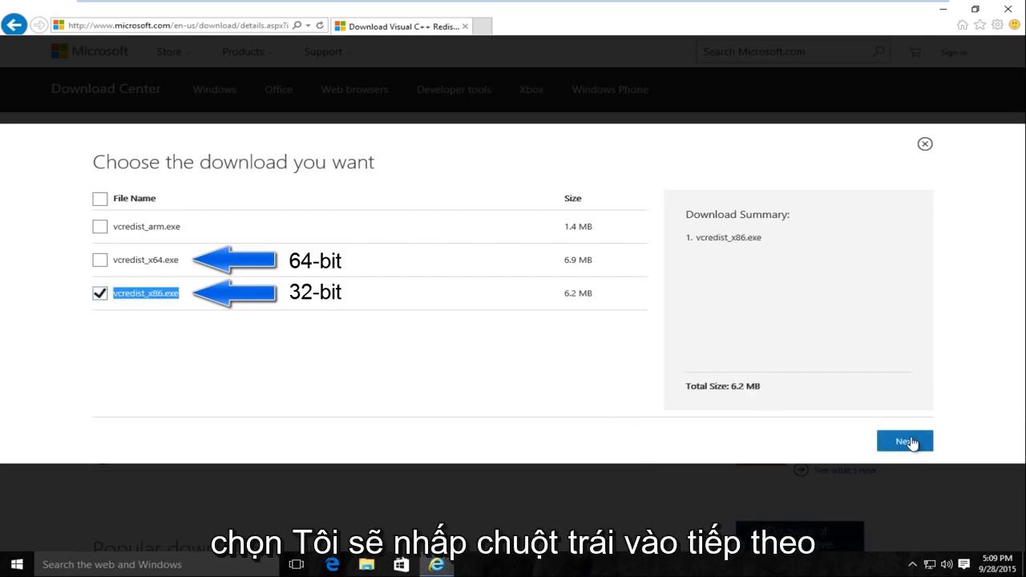
left_click(904, 441)
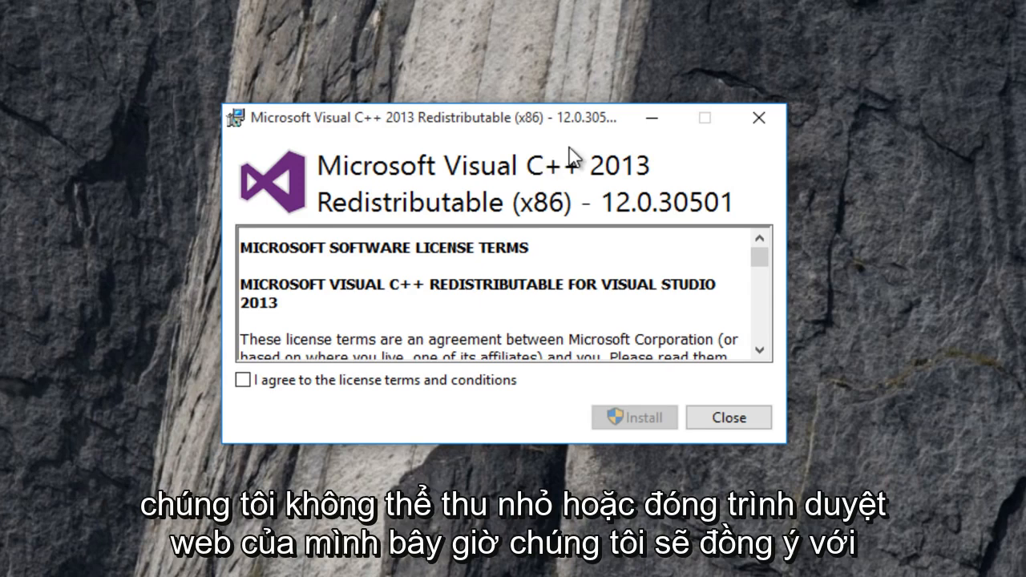
Accept the license terms, install the x86 redistributable with UAC approval, and close the finished setup.
left_click(242, 380)
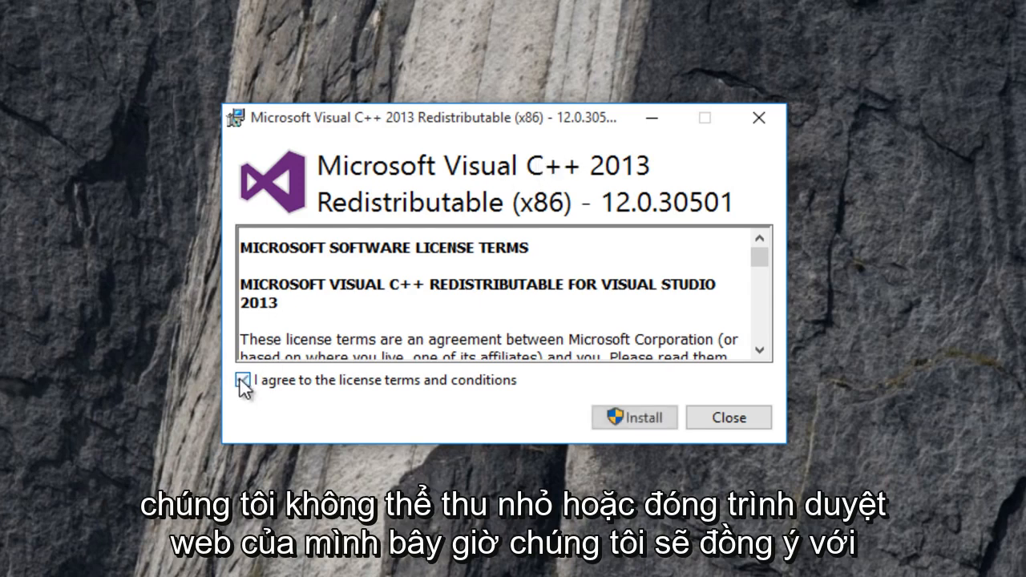
left_click(244, 380)
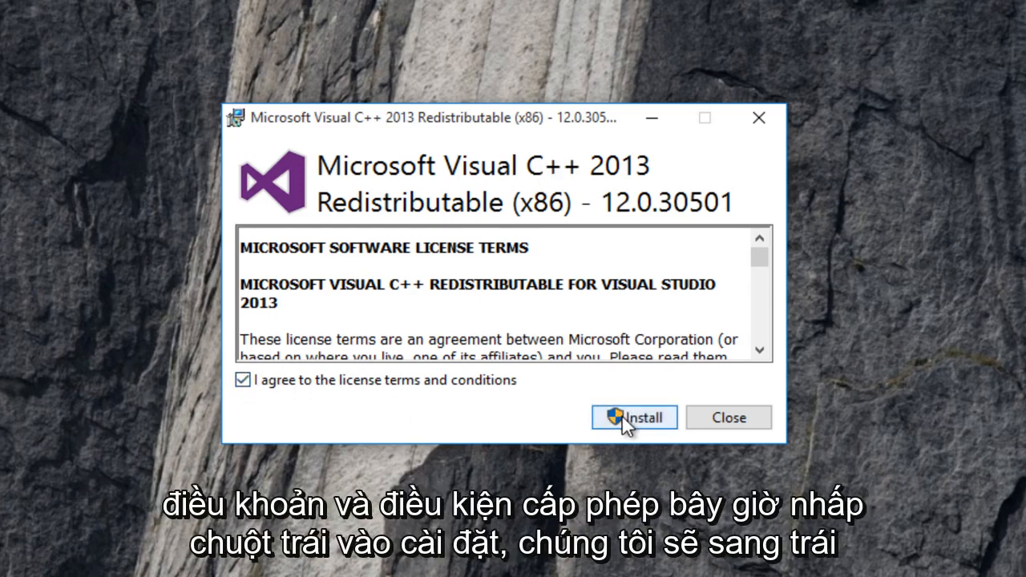
left_click(632, 417)
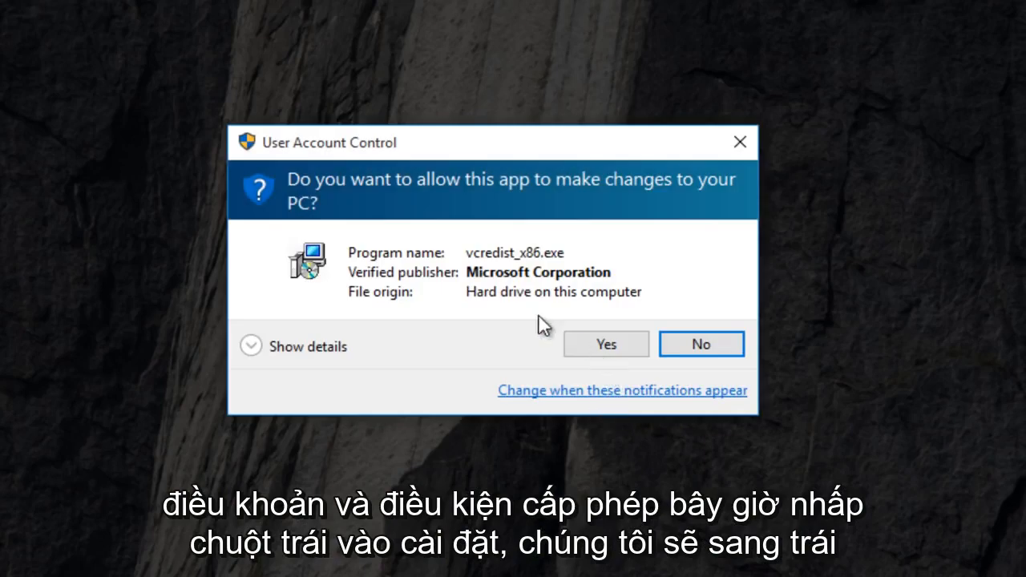
left_click(606, 343)
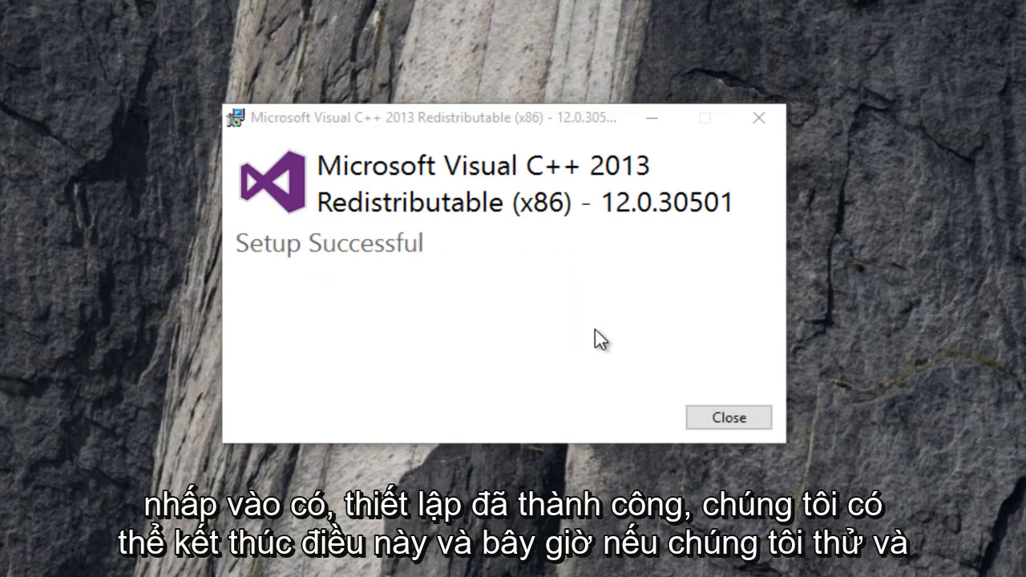
mouse_move(714, 423)
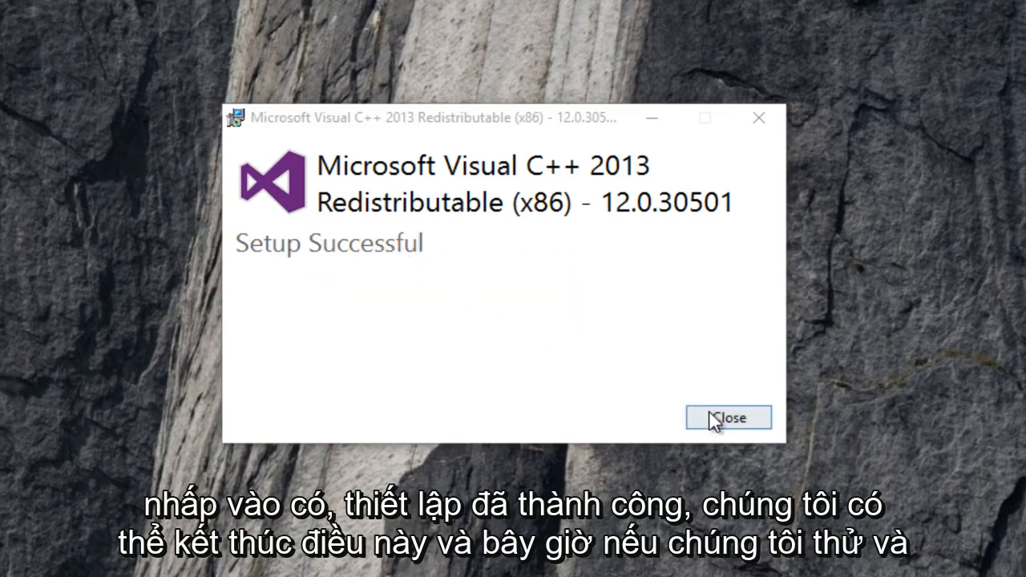
left_click(728, 417)
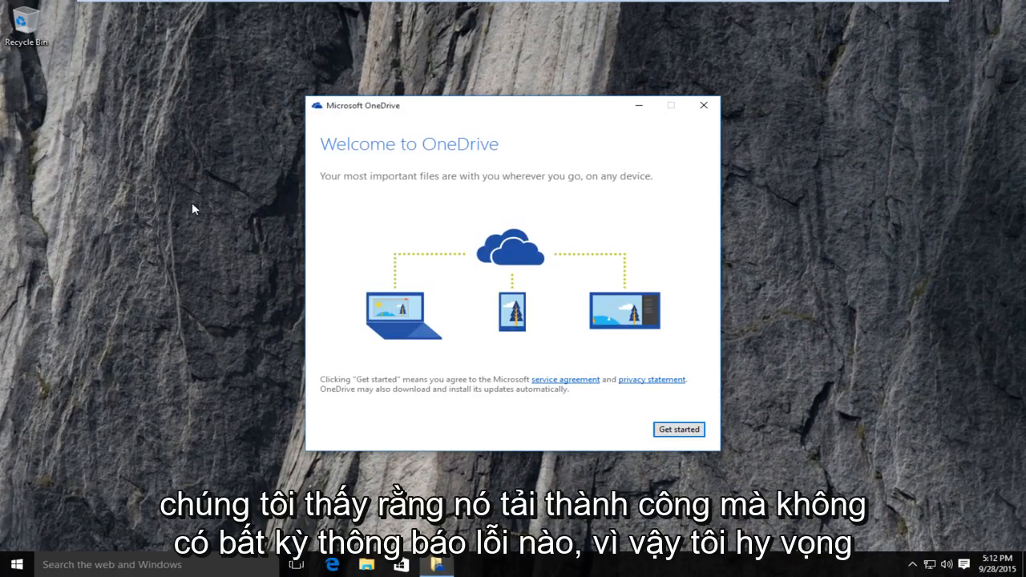
mouse_move(503, 122)
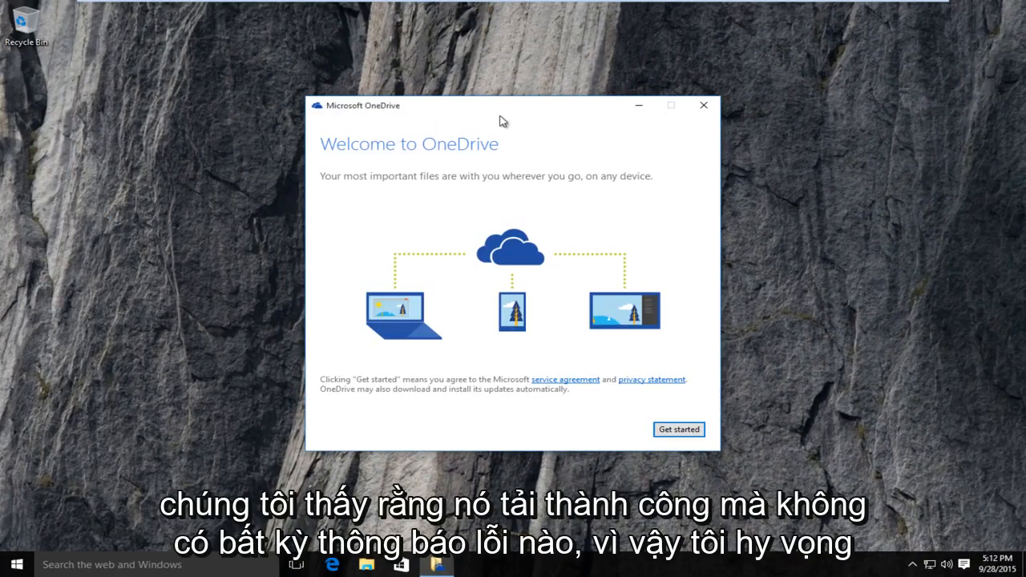